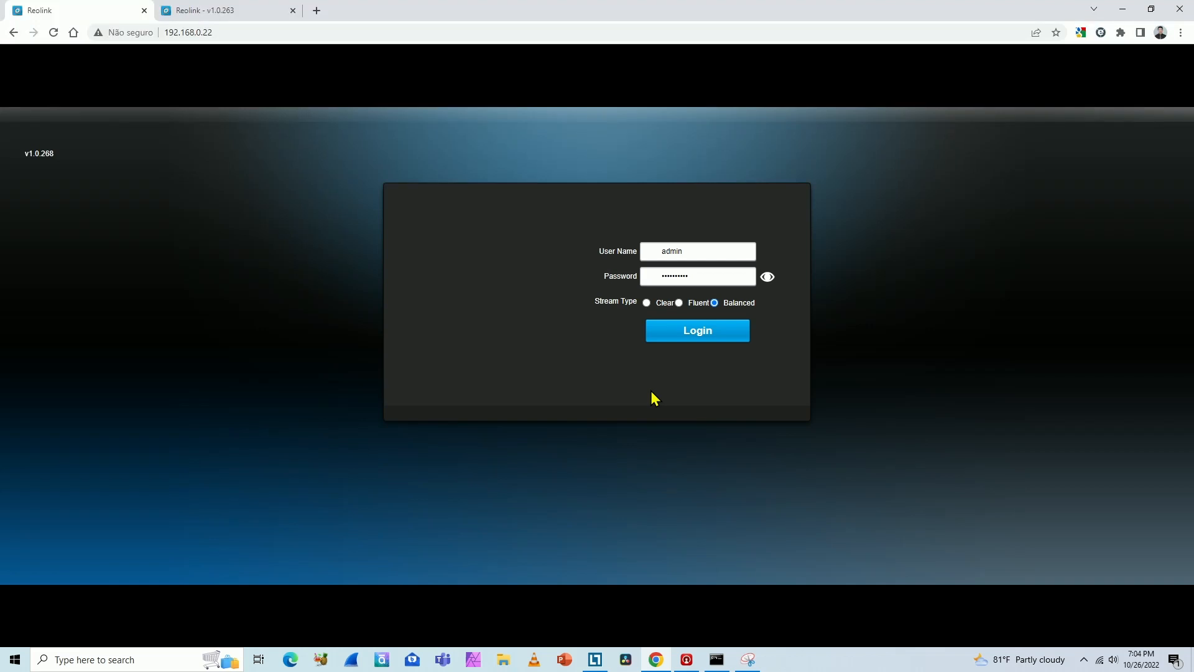
Step: Retry the camera login twice, then type 'ping 192.168.02' in the command window
click(696, 329)
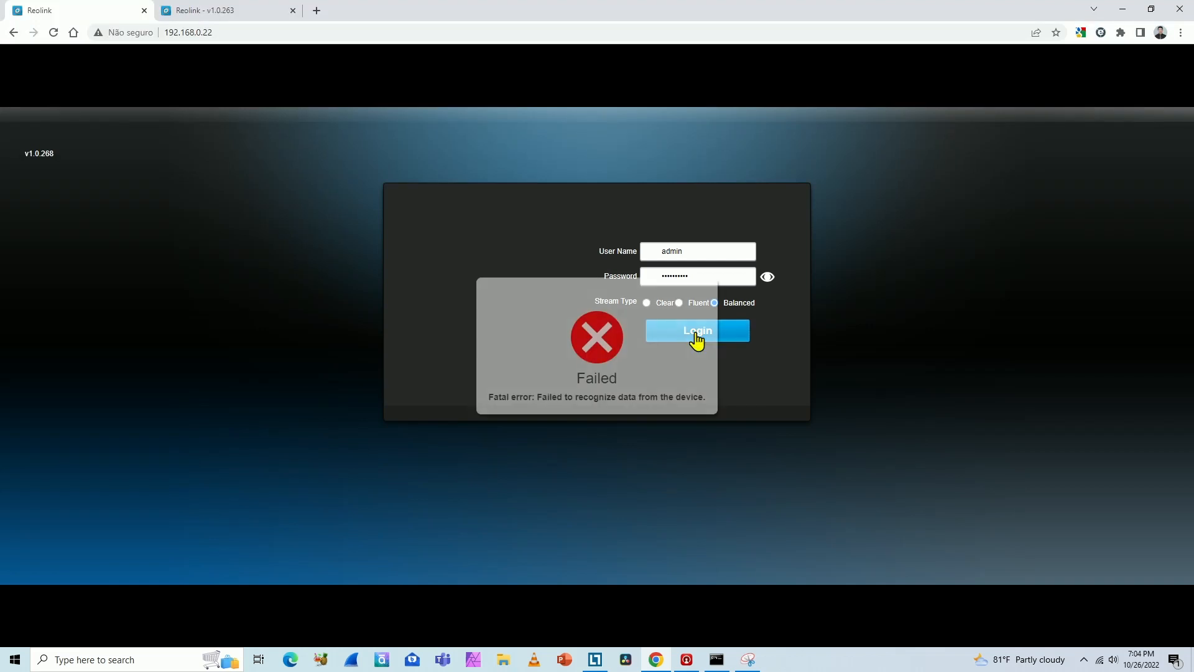
mouse_move(576, 418)
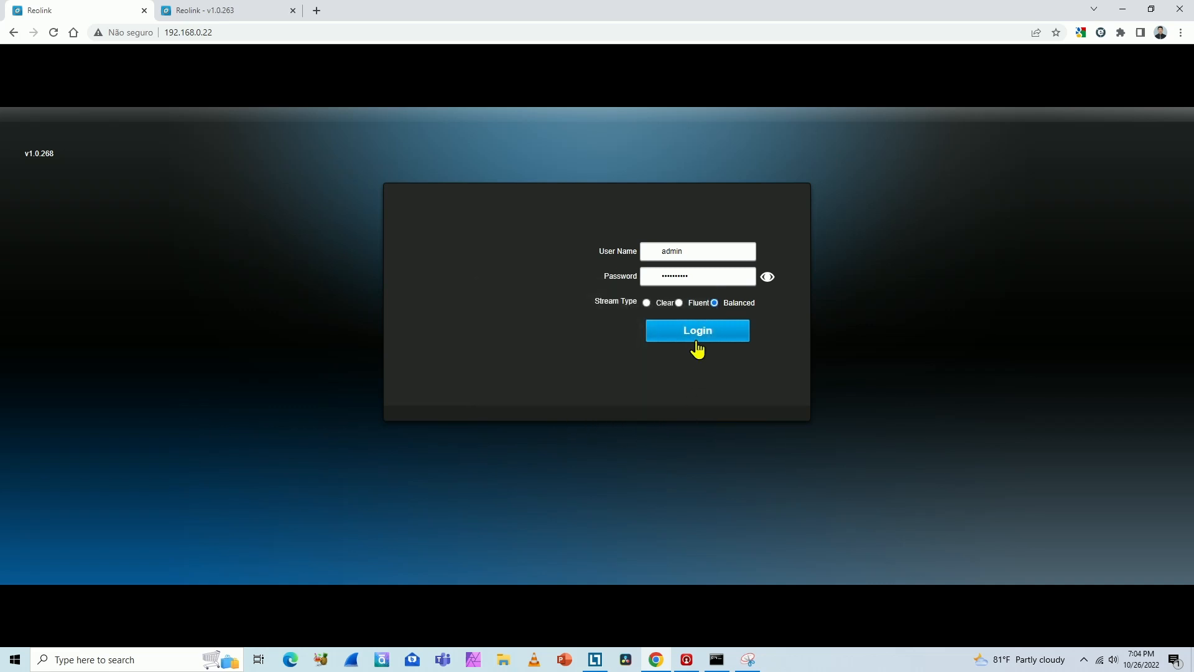
click(696, 330)
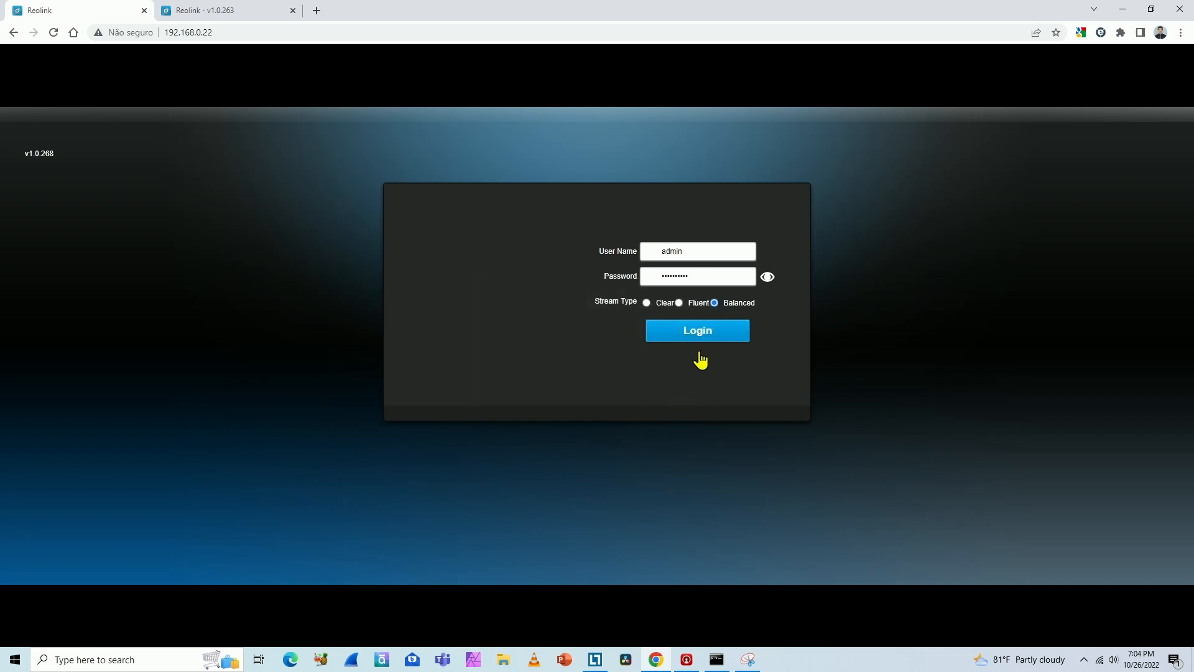
mouse_move(702, 373)
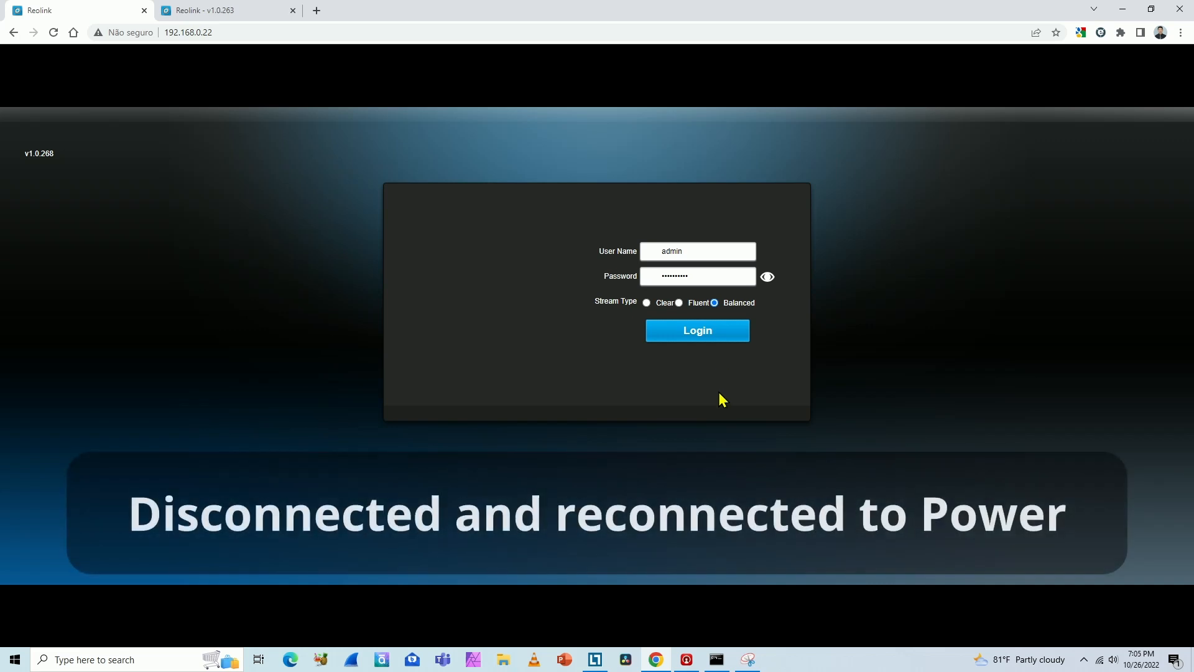
mouse_move(747, 593)
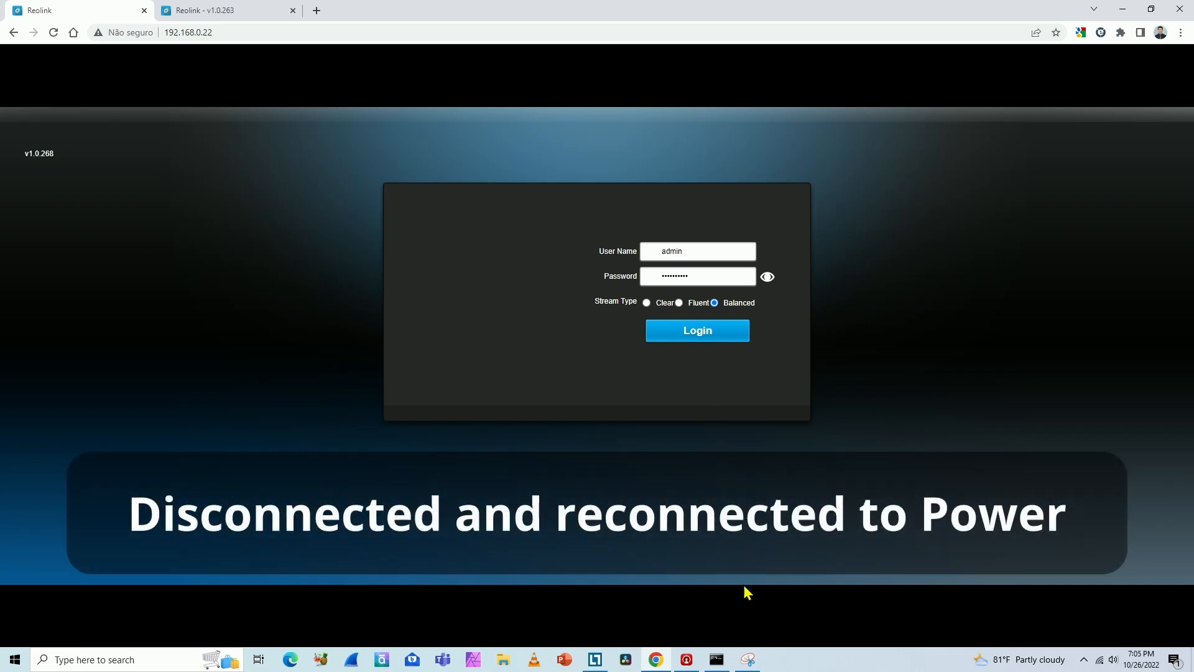
click(714, 659)
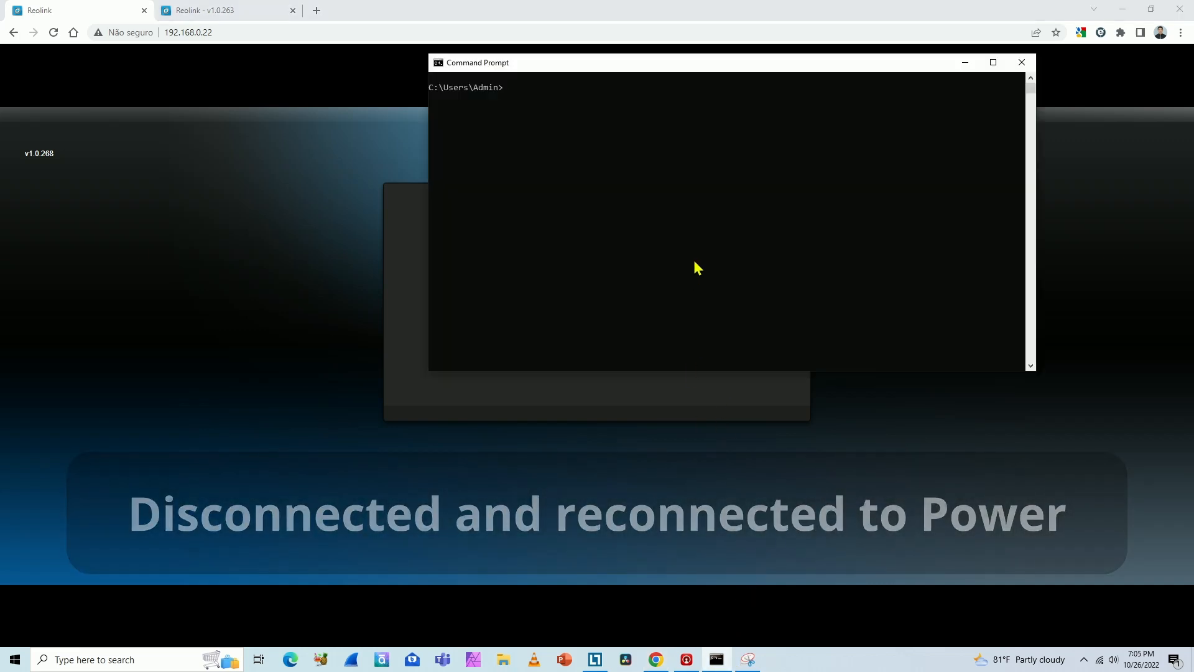
text(ping 192)
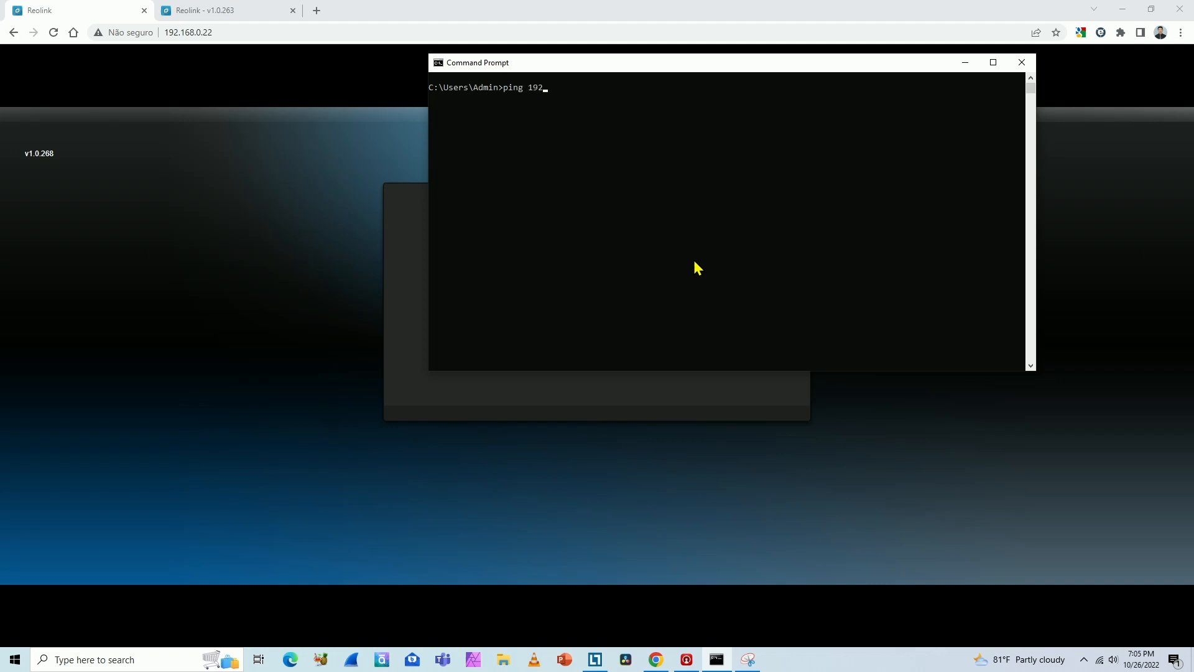
text(.168.0)
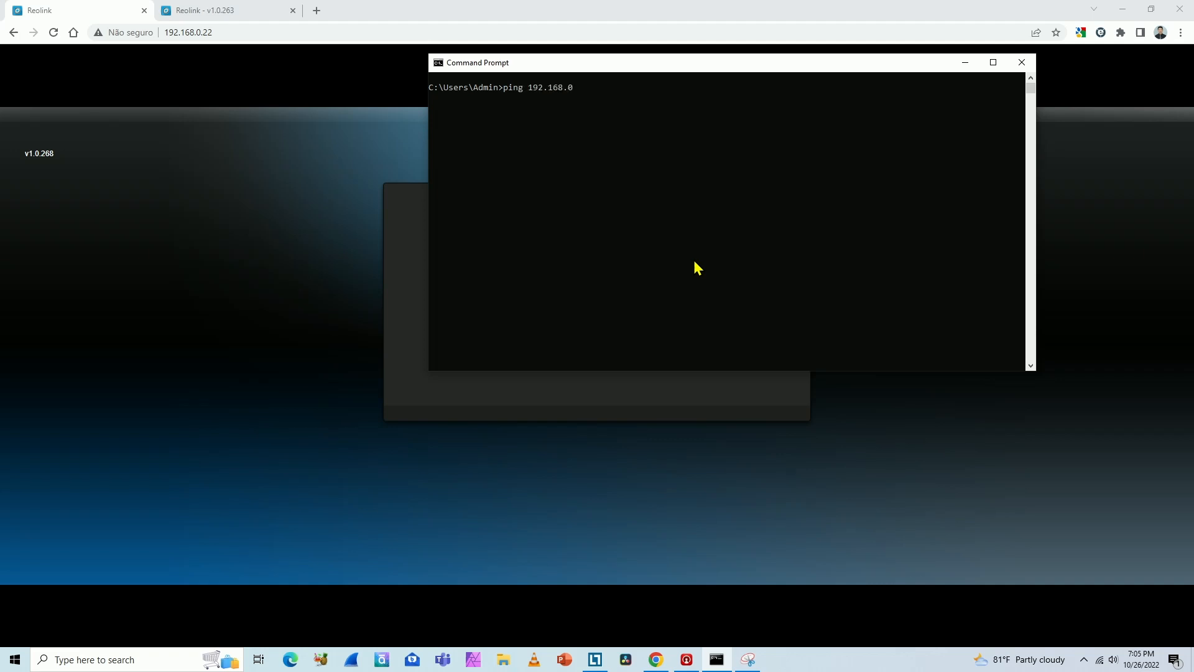
text(2)
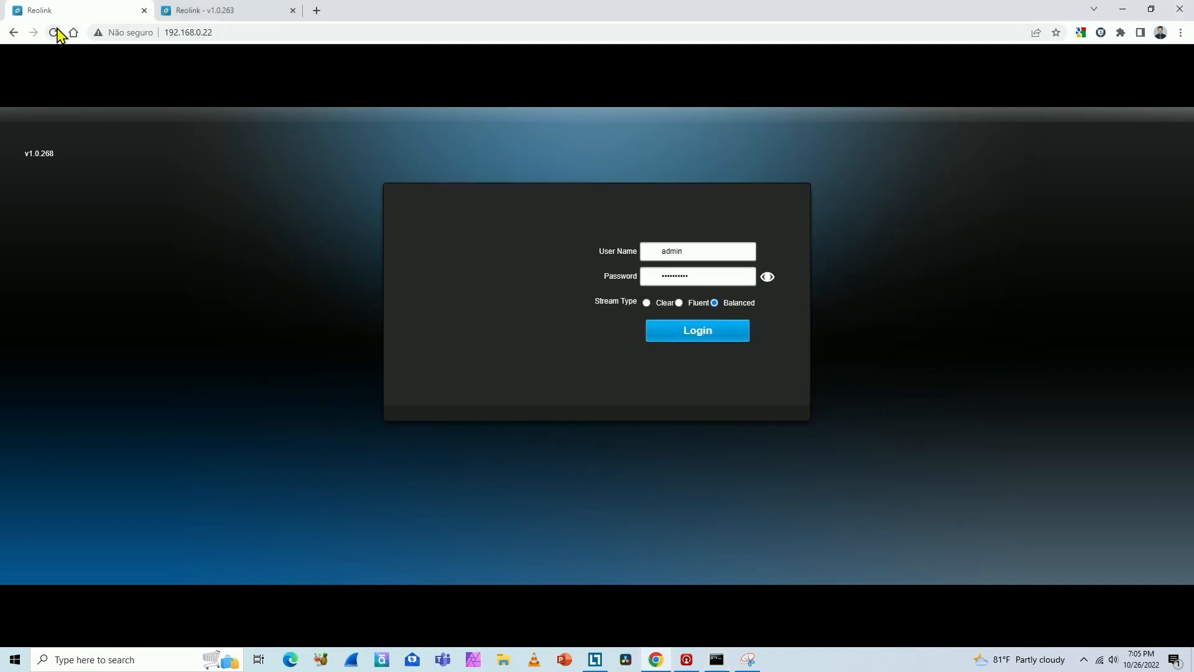
Step: Reload the login page, choose the saved 'admin' user name and log in
click(54, 32)
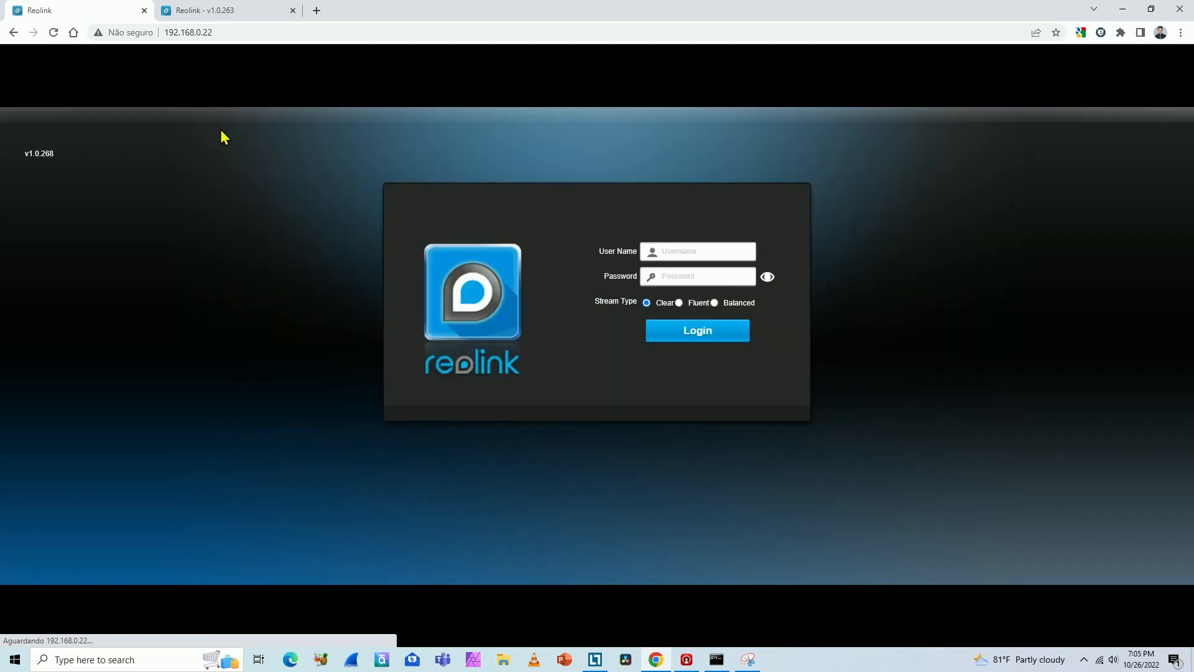
click(697, 251)
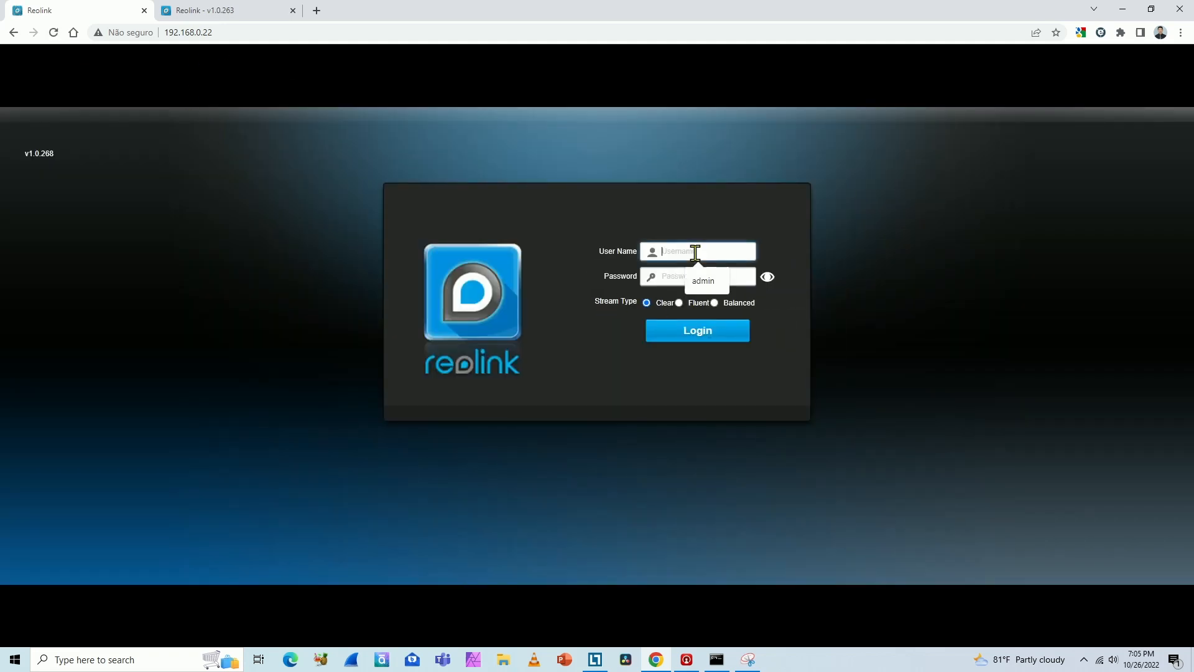
click(702, 281)
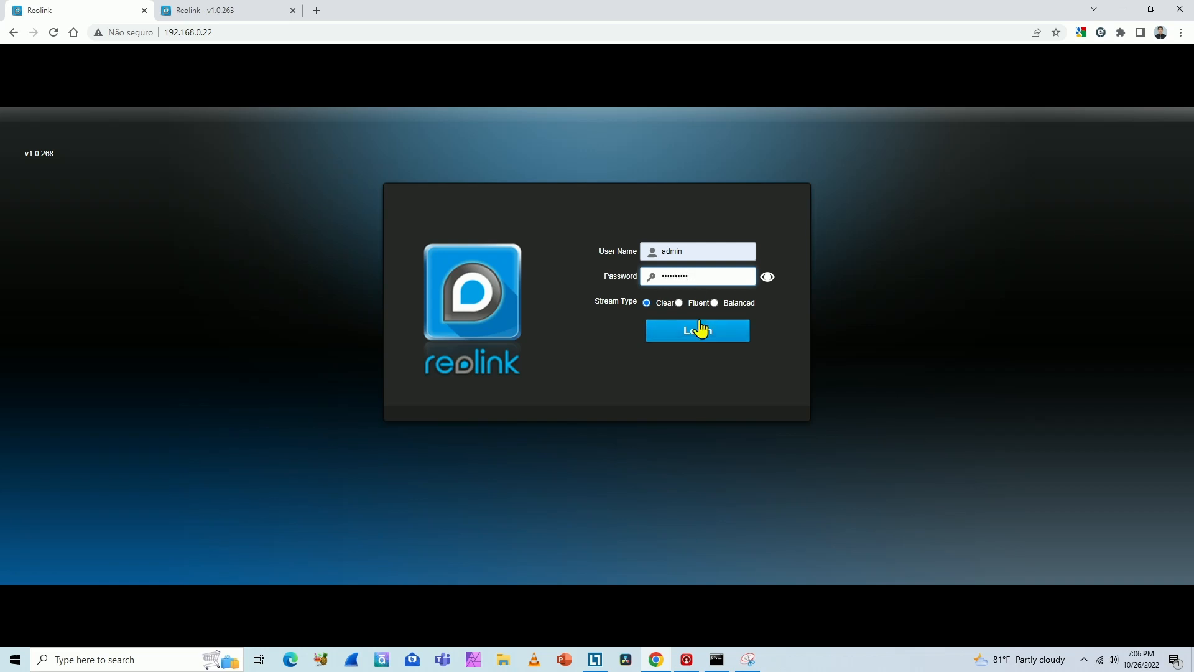
click(695, 329)
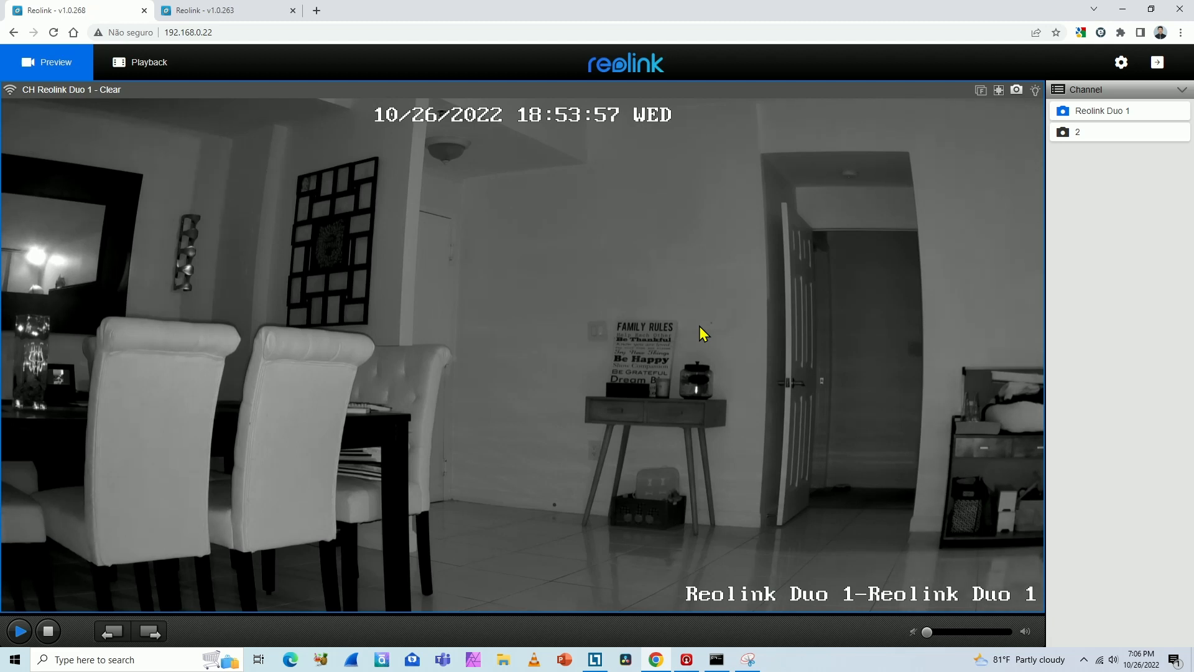
mouse_move(730, 343)
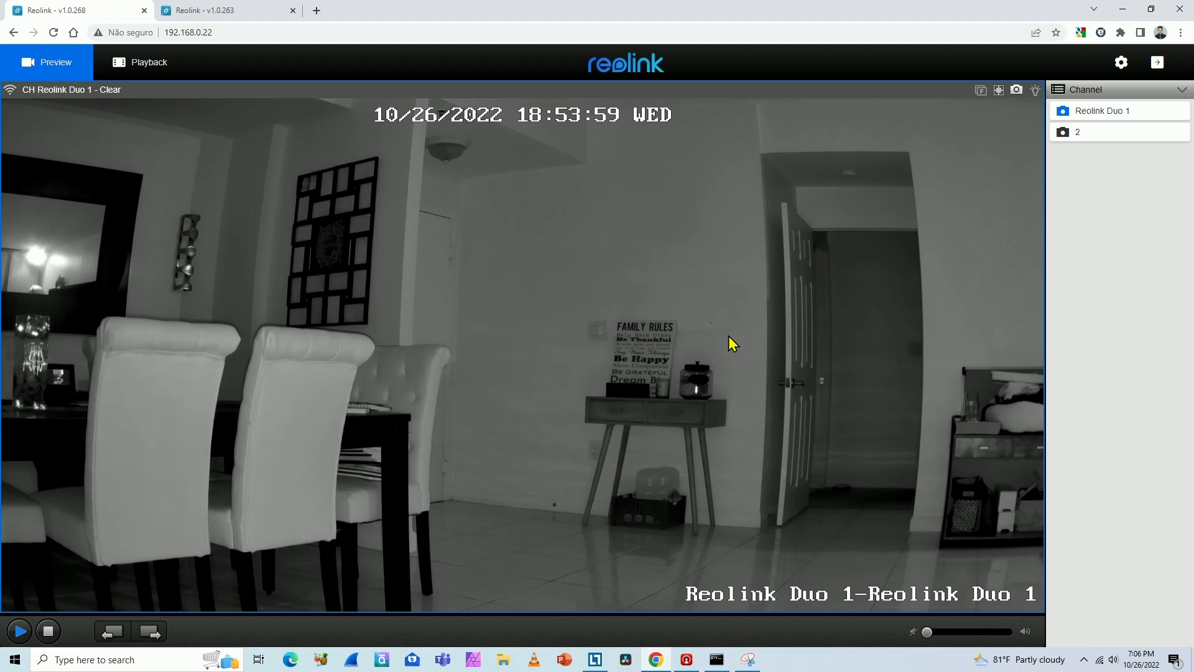